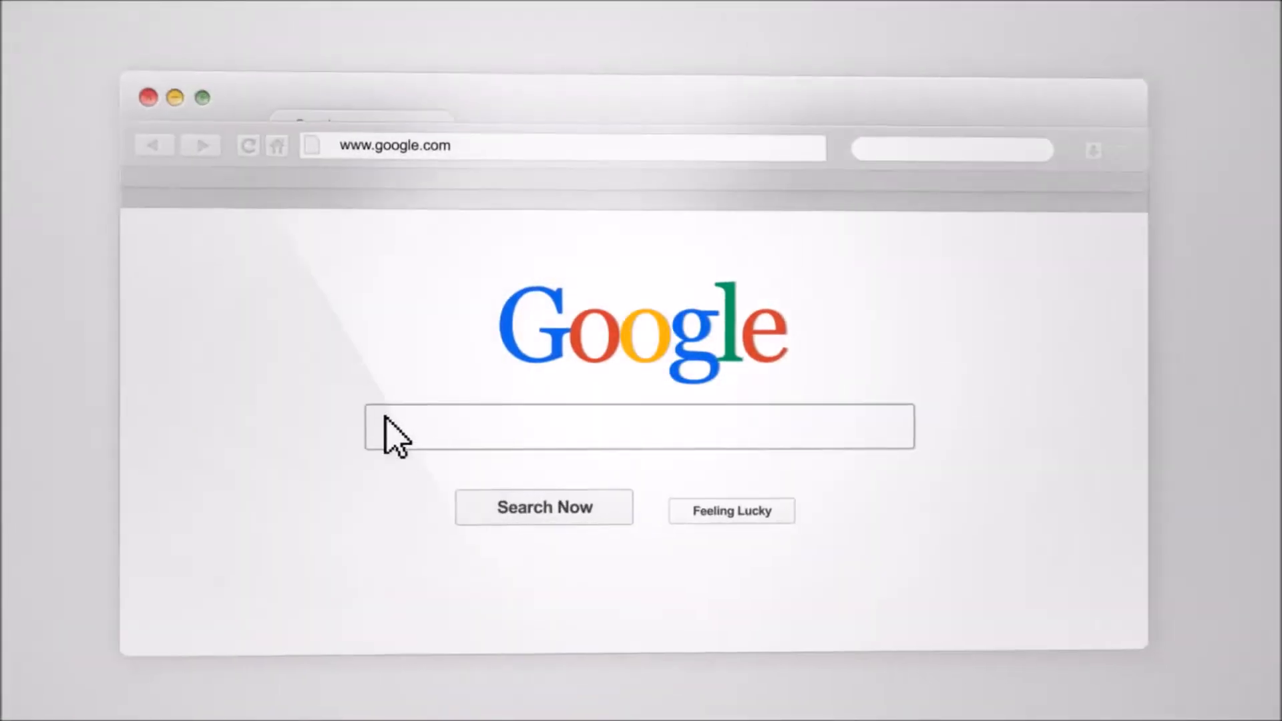
# Search for RecruitingTools.com "Top Reviews" industry-leading tutorials and reach the Smart PDF store page
pyautogui.write('RecruitingTools.com "Top Reviews" (Tools OR Technology) "Industry Leading" Tutorials')
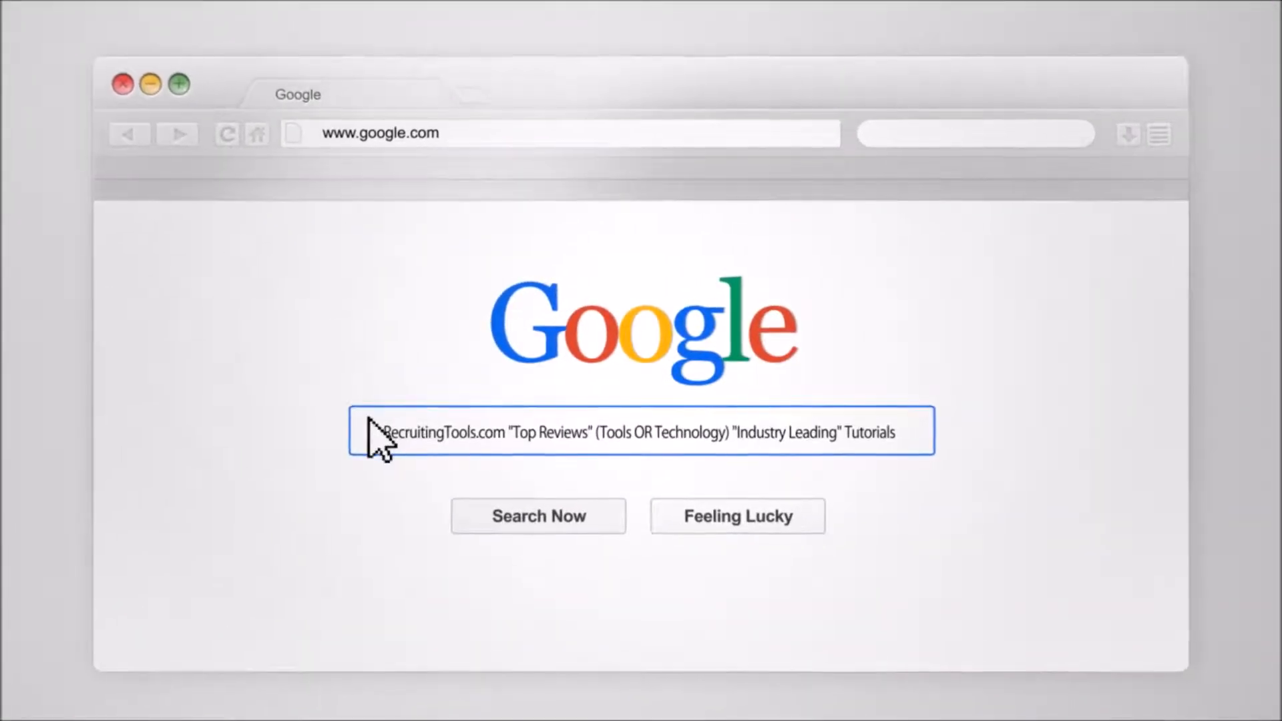
pyautogui.click(538, 517)
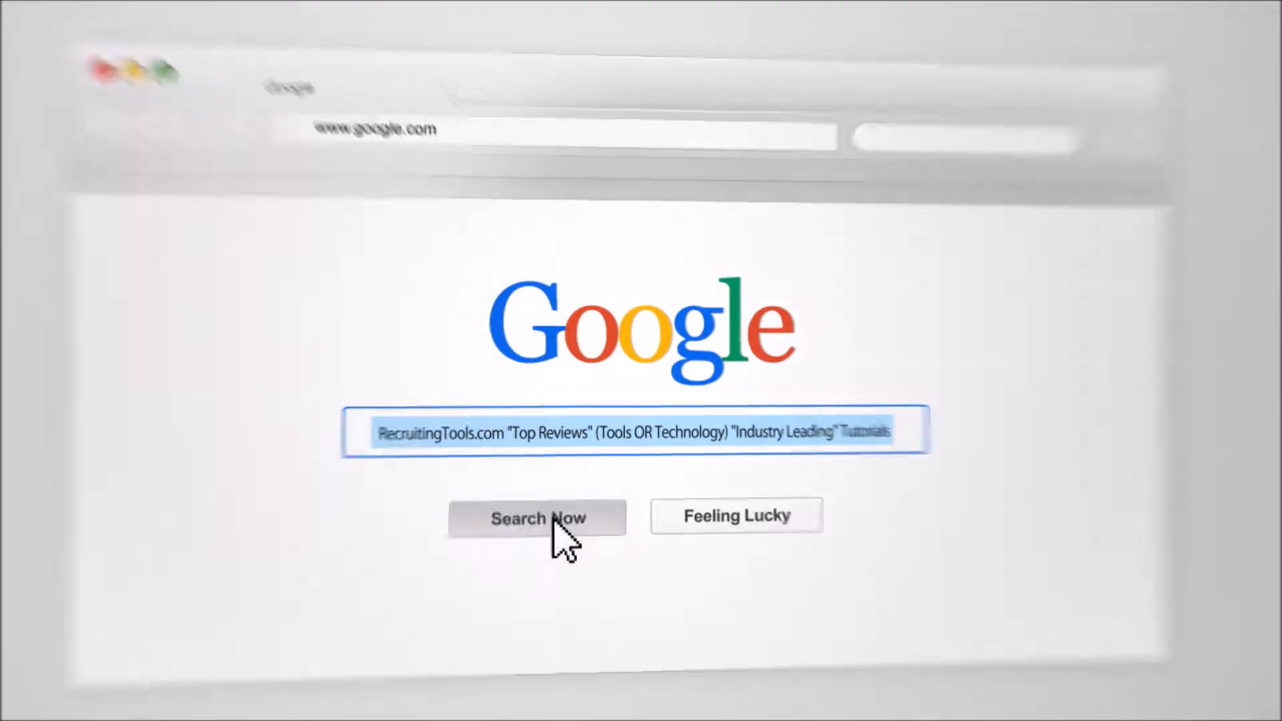
pyautogui.click(537, 518)
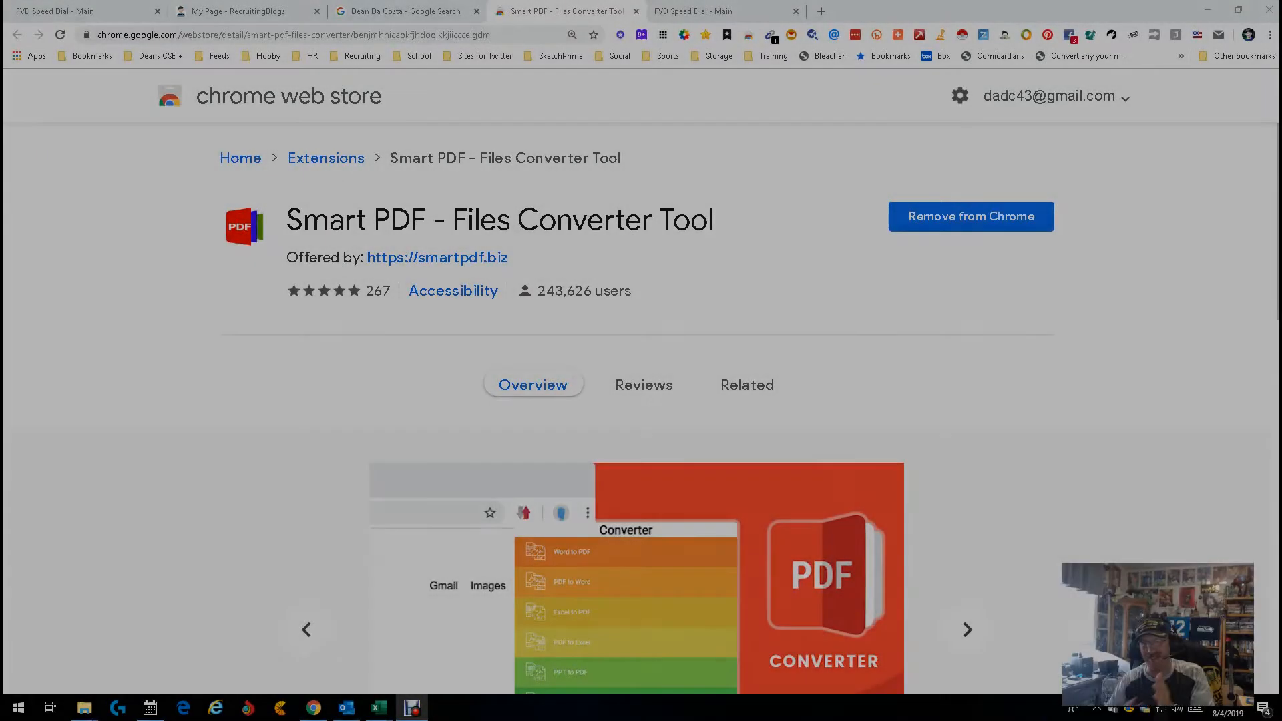
# Browse Smart PDF's screenshots and Overview details, then open its converter menu from the toolbar
pyautogui.click(966, 629)
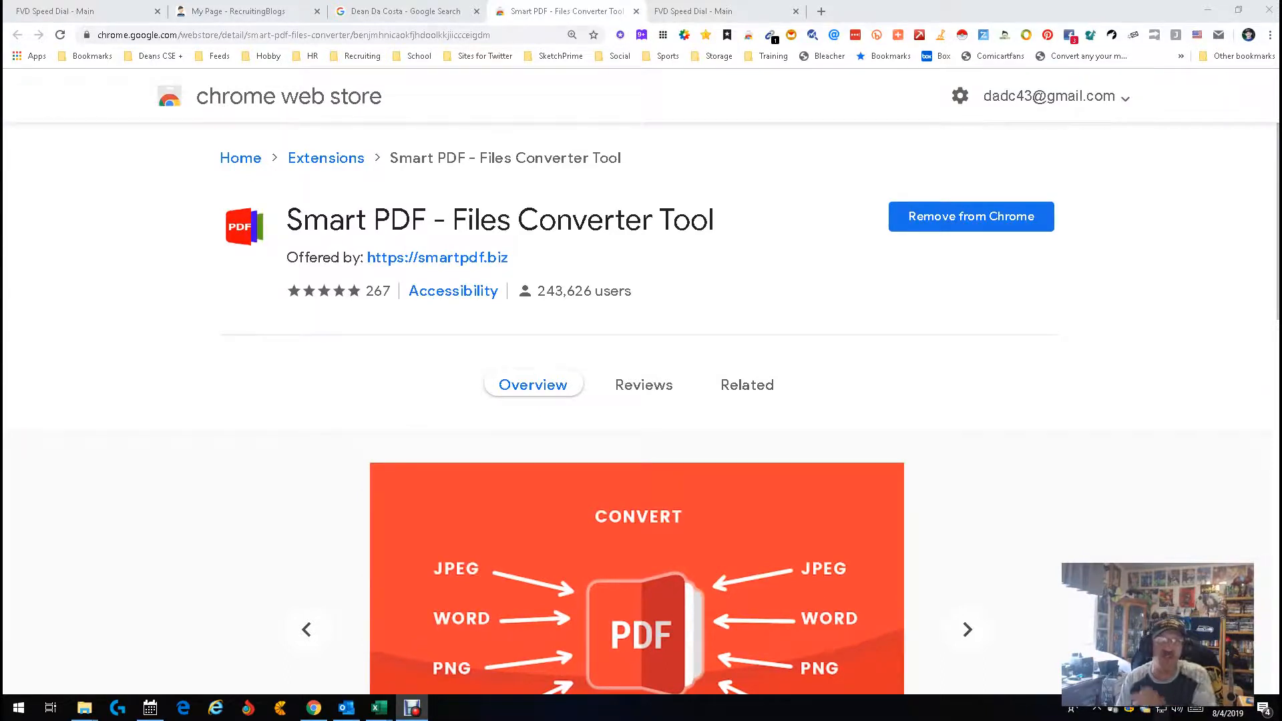
pyautogui.click(967, 630)
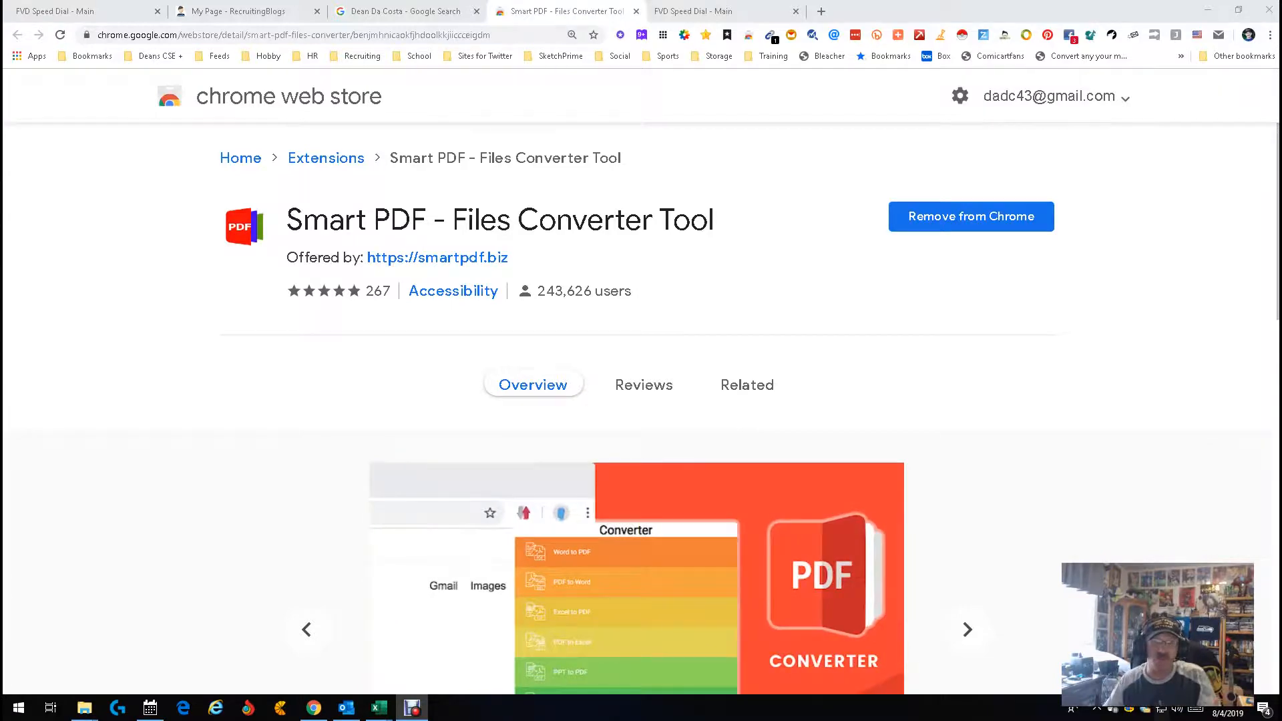
pyautogui.scroll(-3)
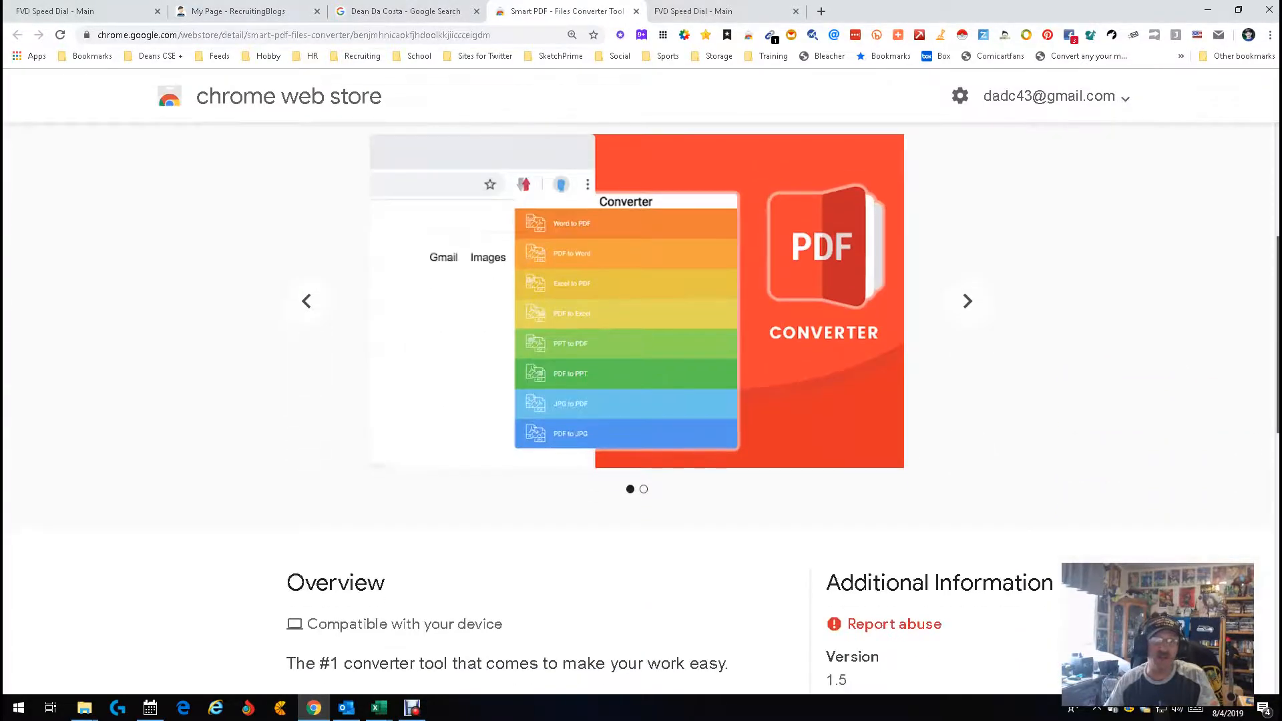
pyautogui.scroll(-3)
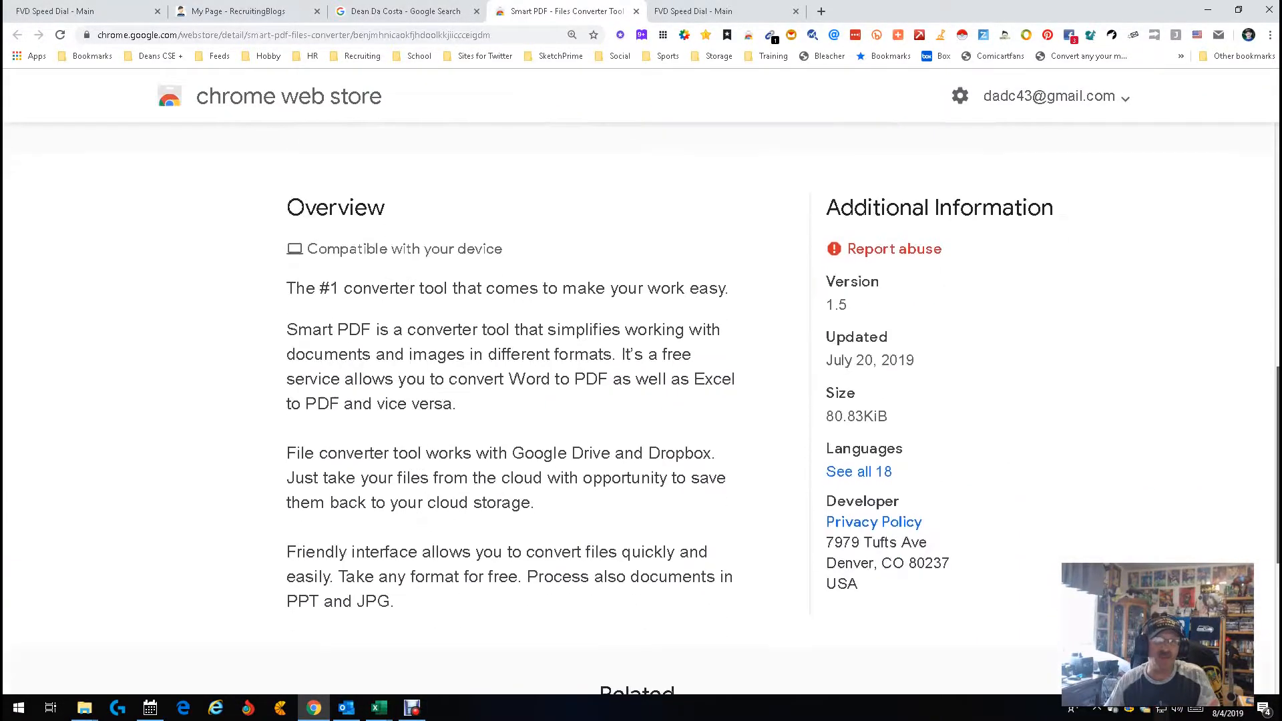
pyautogui.scroll(3)
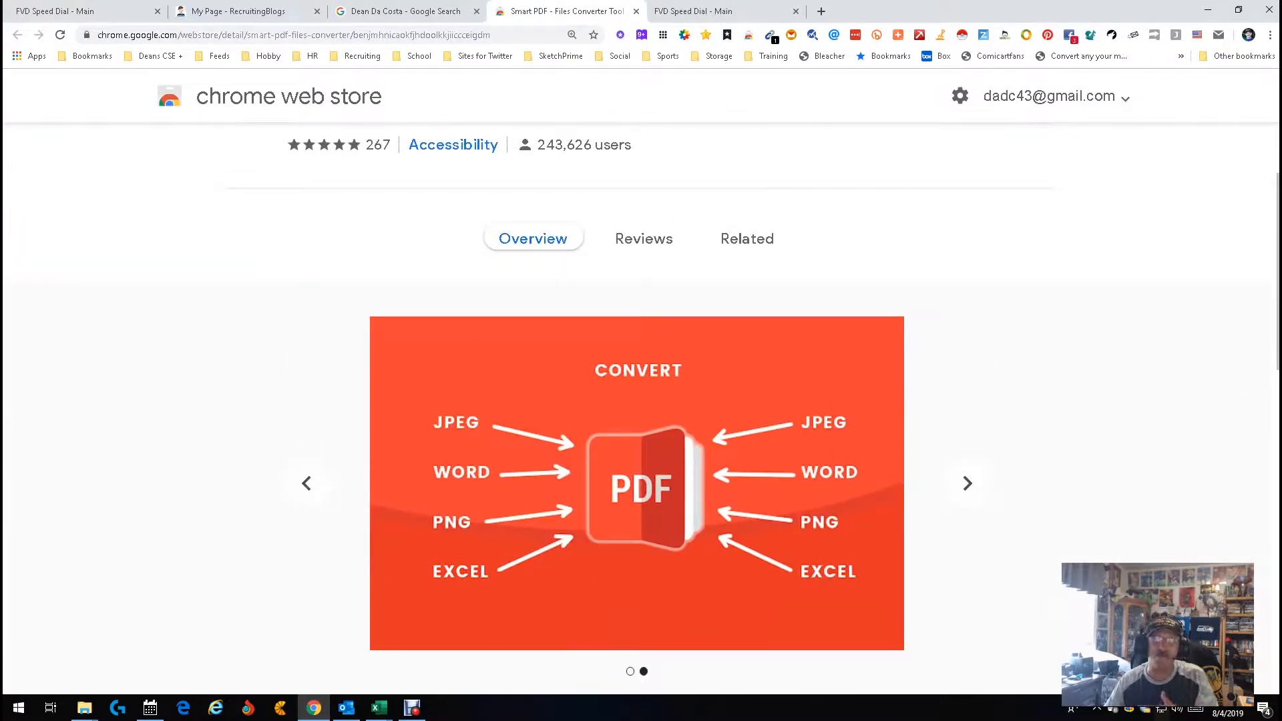
pyautogui.click(1272, 34)
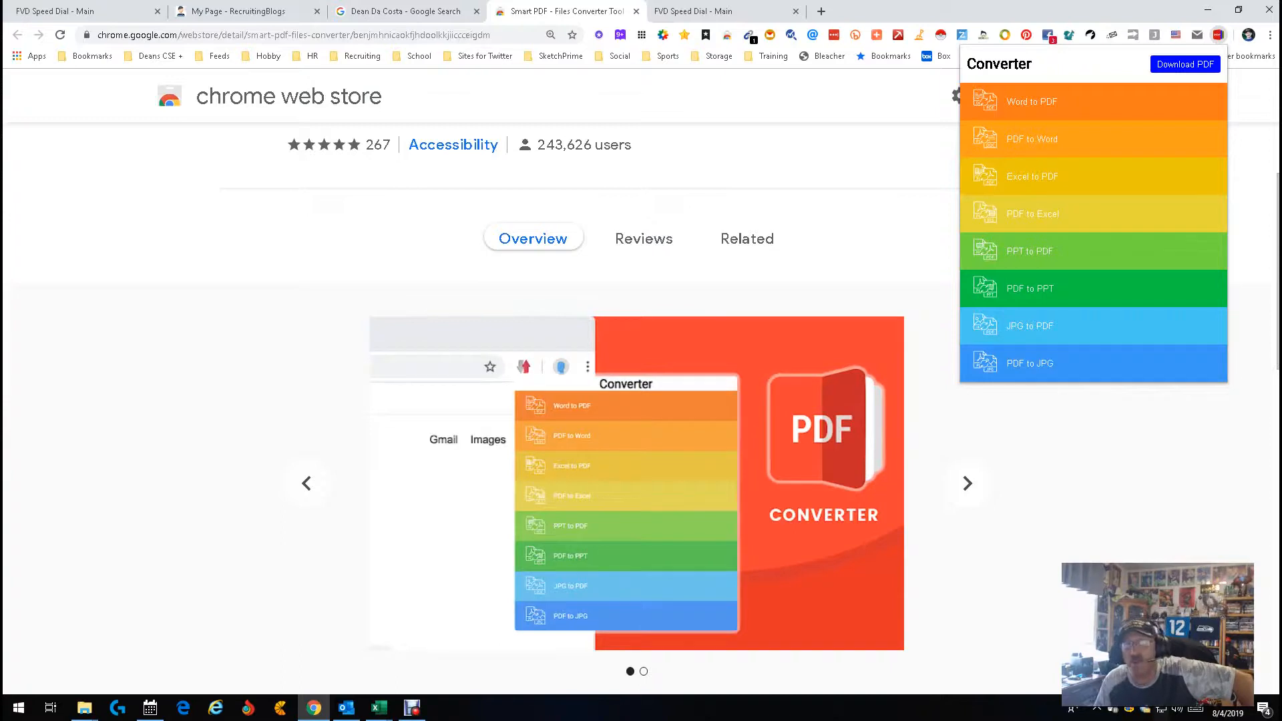
# Review the Word, Excel, PPT and JPG conversion options, then switch to the FVD Speed Dial tab
pyautogui.click(967, 483)
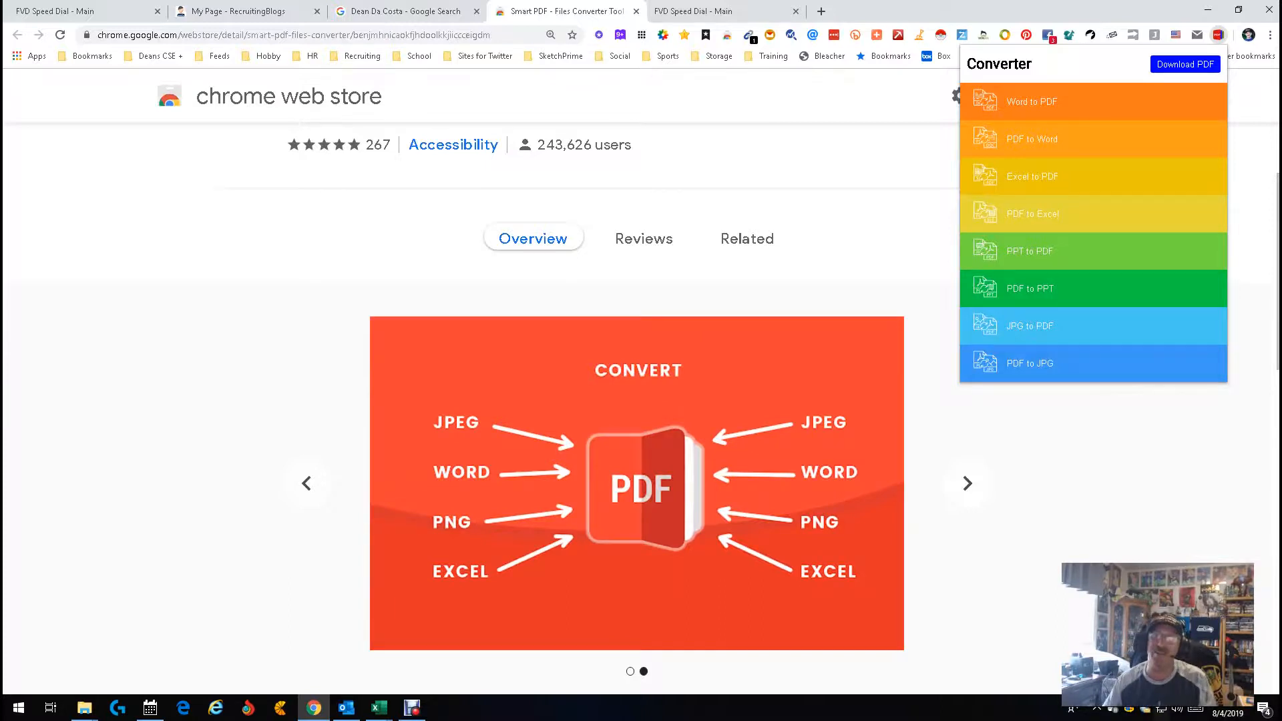
pyautogui.click(967, 484)
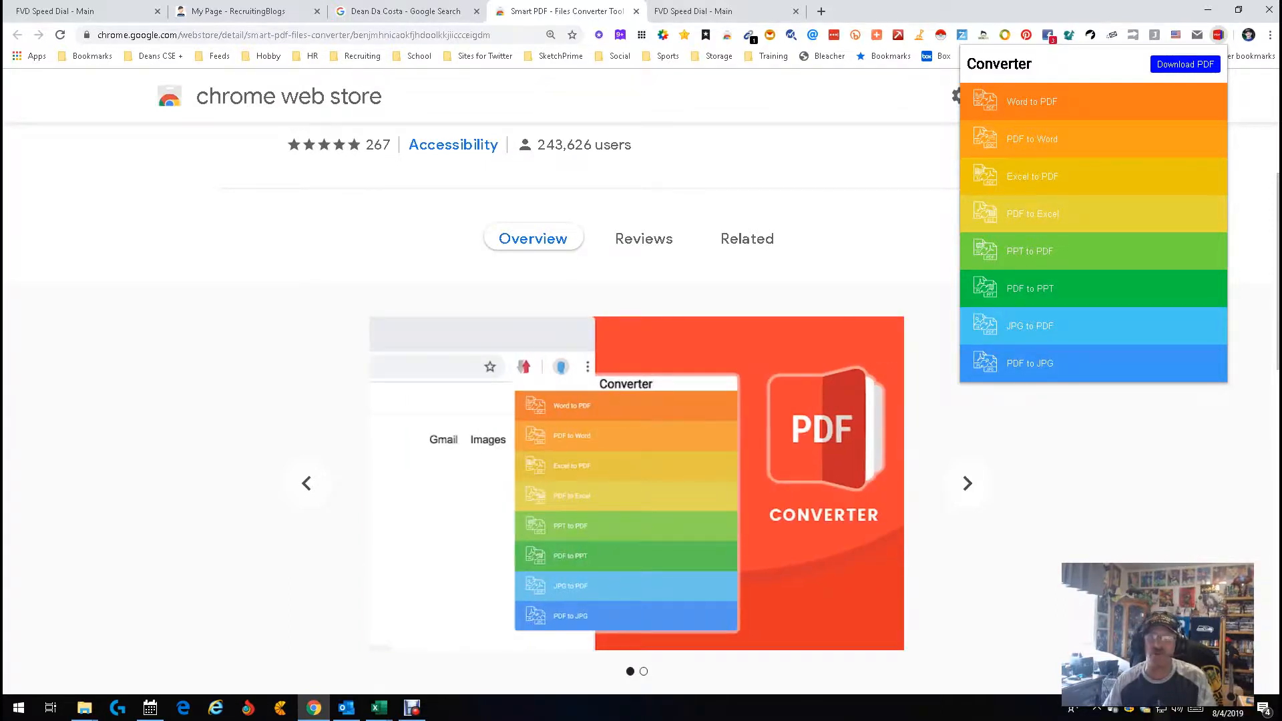
pyautogui.click(1033, 175)
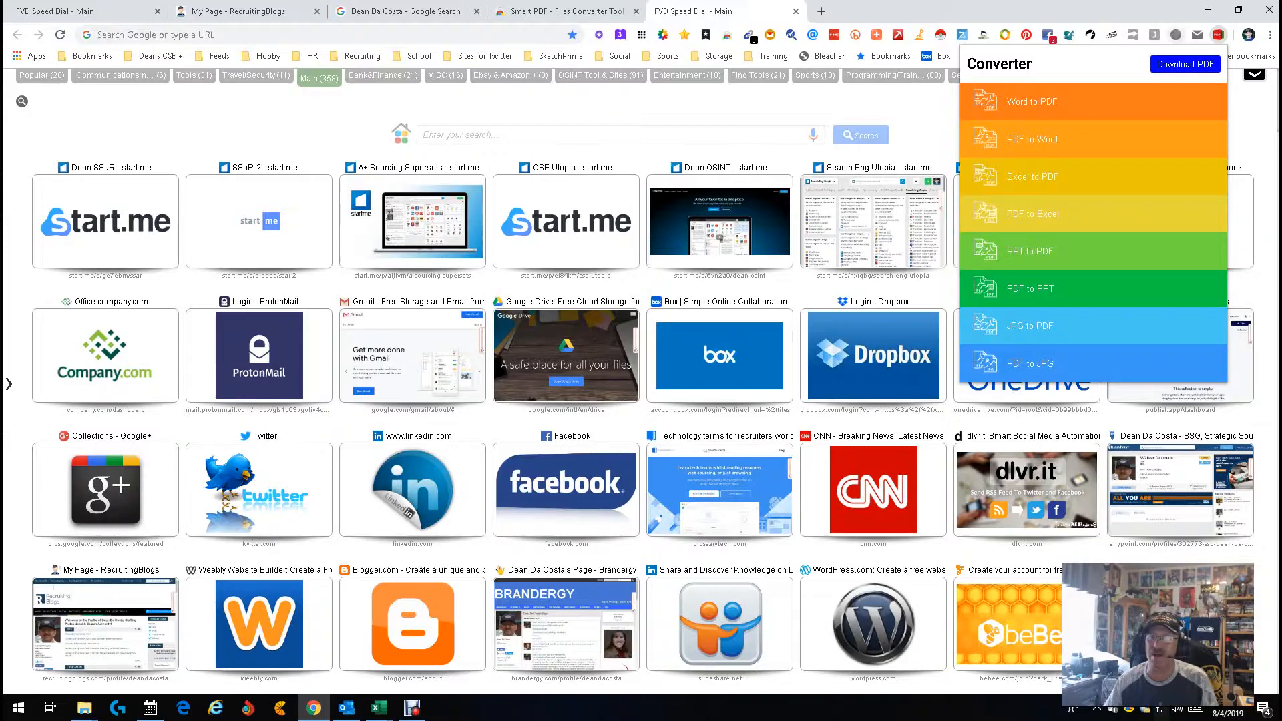
# Return to the Smart PDF store tab, advance the screenshot carousel, and scroll to the top
pyautogui.click(562, 11)
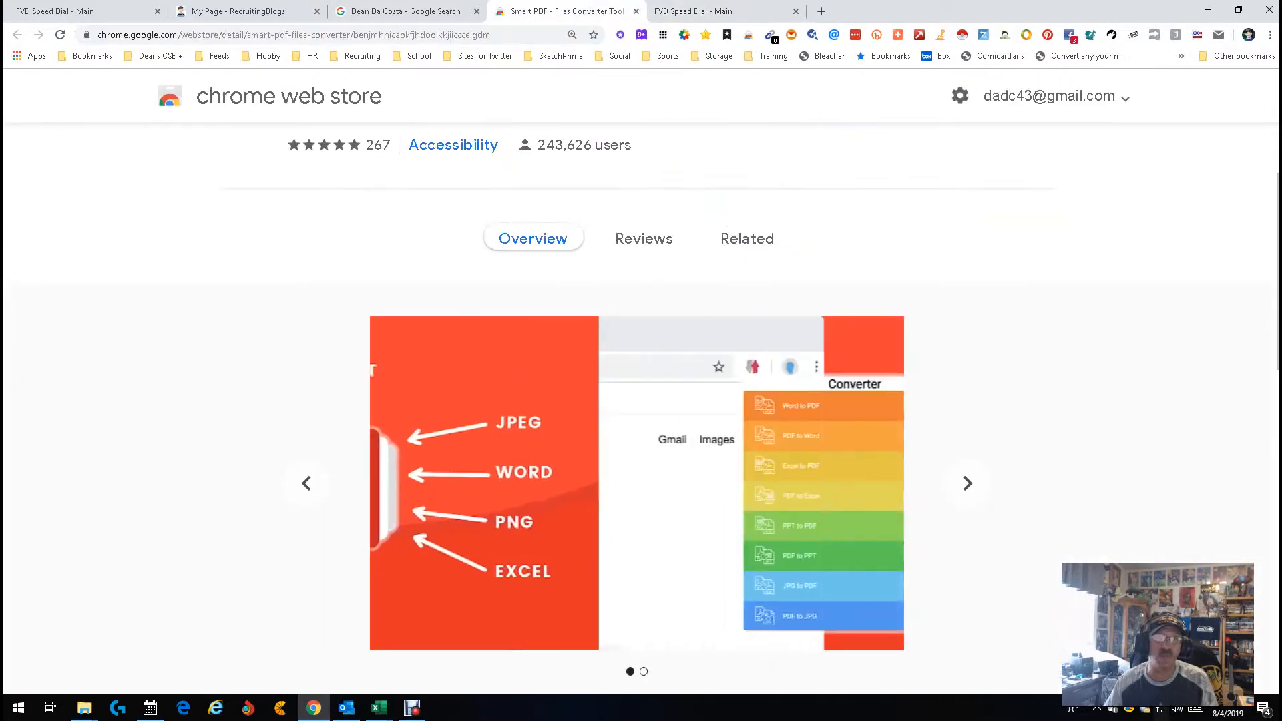
pyautogui.click(967, 483)
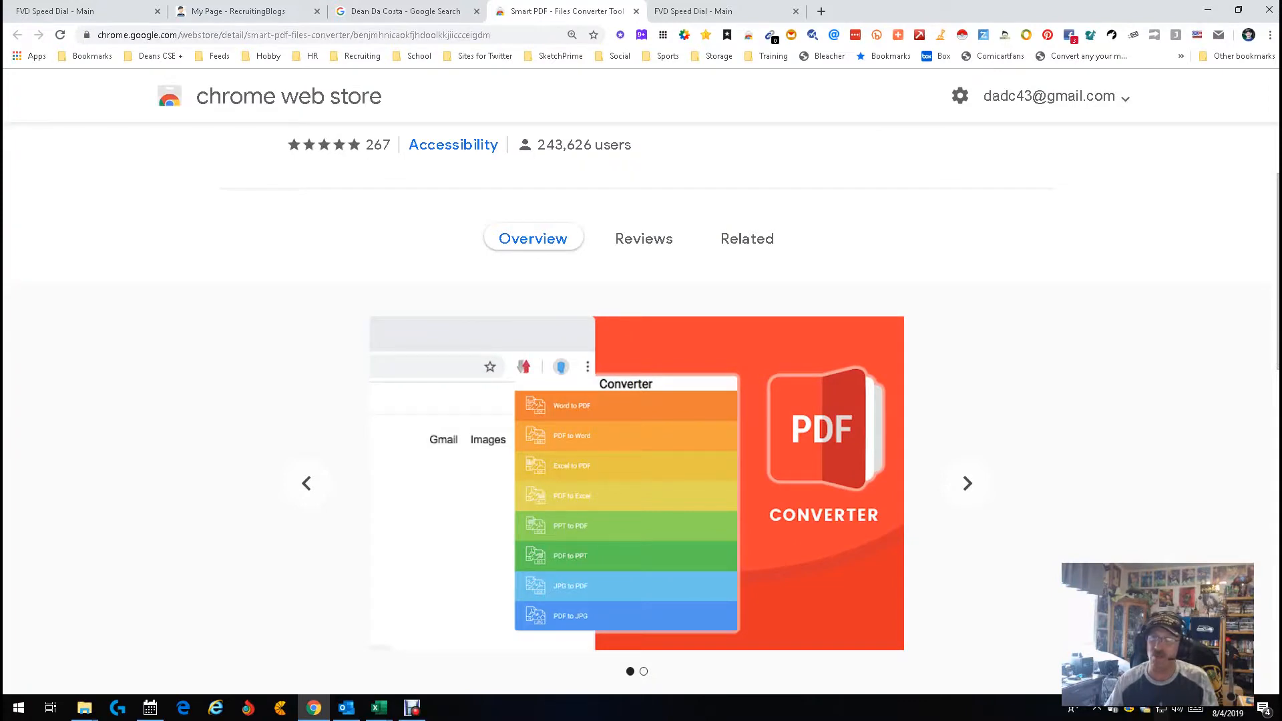
pyautogui.scroll(3)
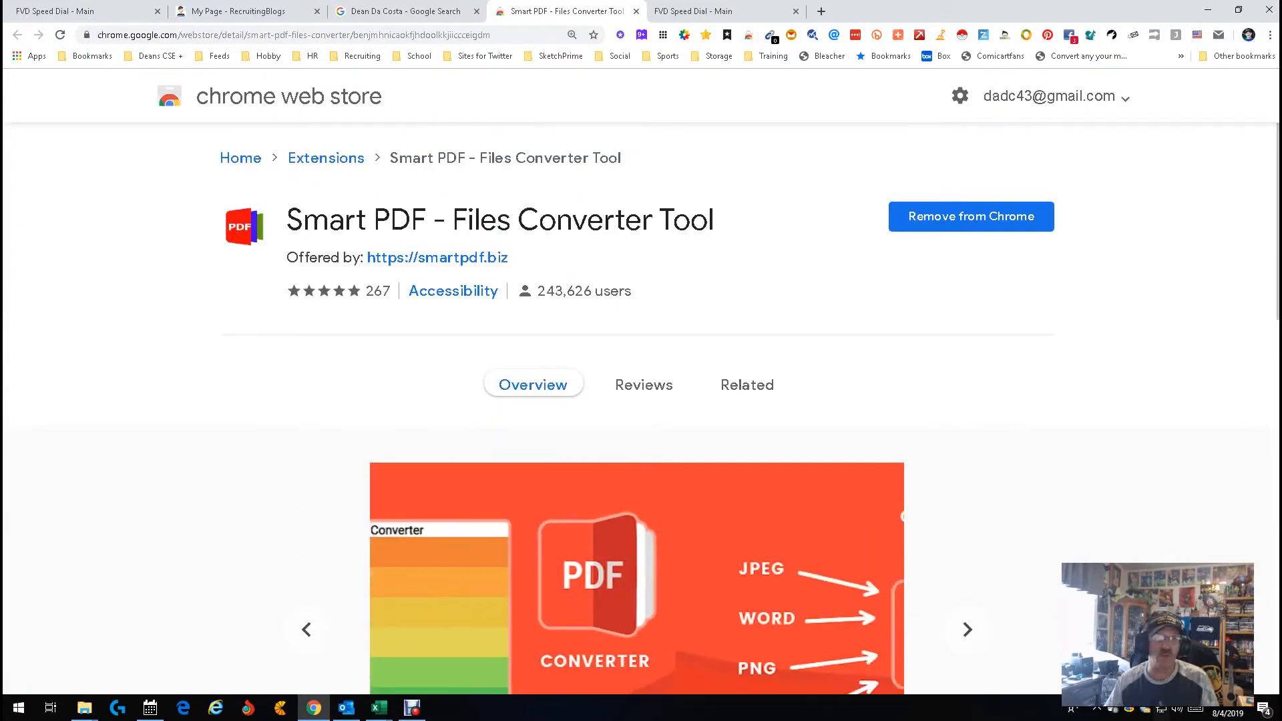